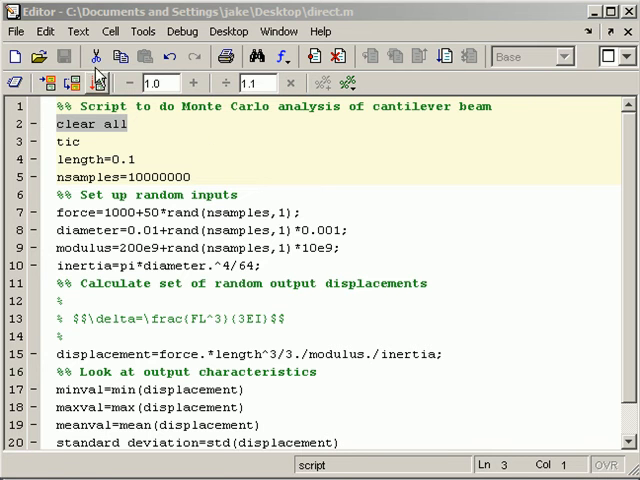
- Review the publishing and cell mode menu options without inserting any text markup
{"action": "left_click", "coordinate": [14, 32]}
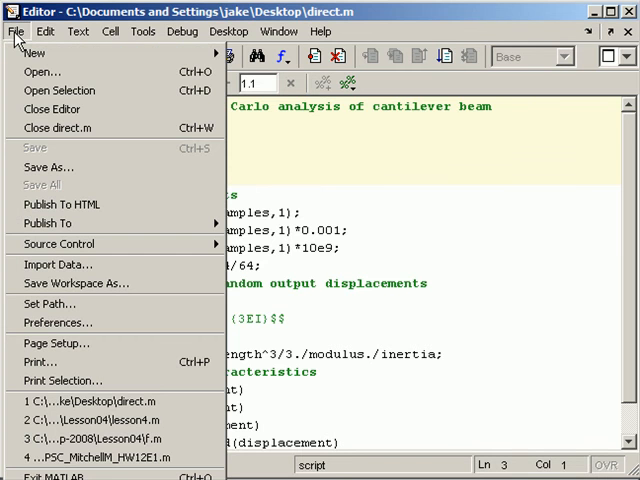
{"action": "mouse_move", "coordinate": [60, 204]}
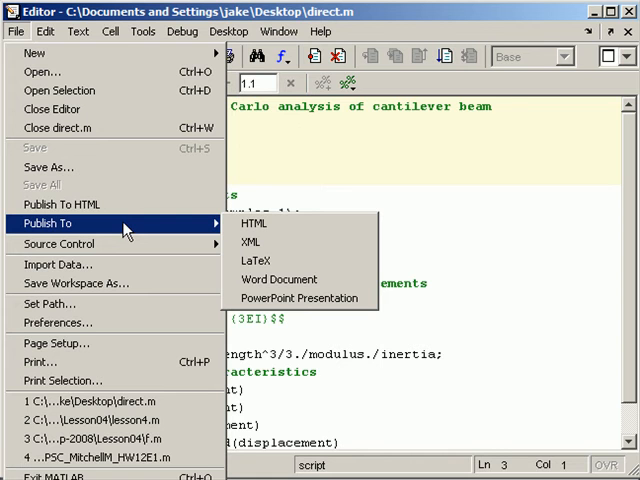
{"action": "mouse_move", "coordinate": [406, 122]}
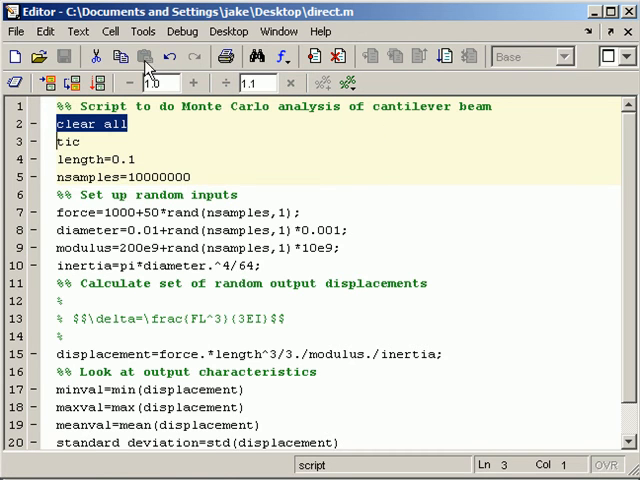
{"action": "mouse_move", "coordinate": [116, 32]}
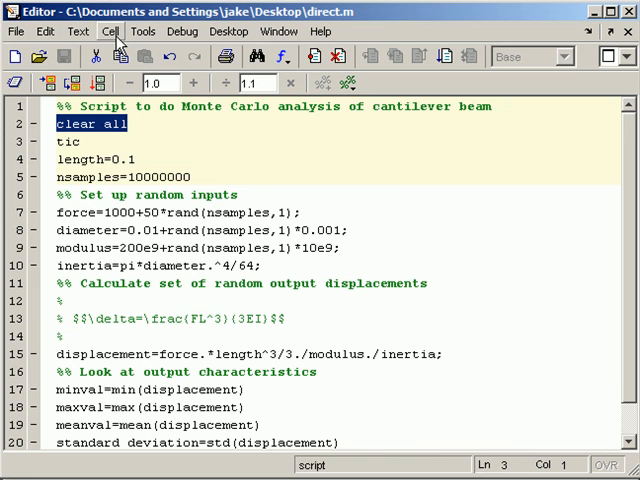
{"action": "left_click", "coordinate": [110, 32]}
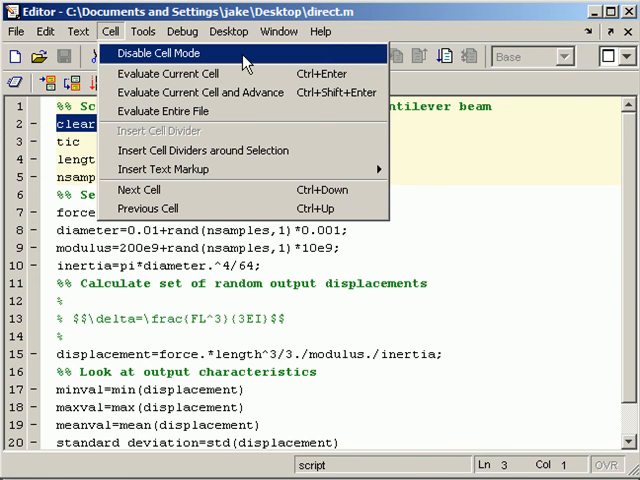
{"action": "mouse_move", "coordinate": [232, 72]}
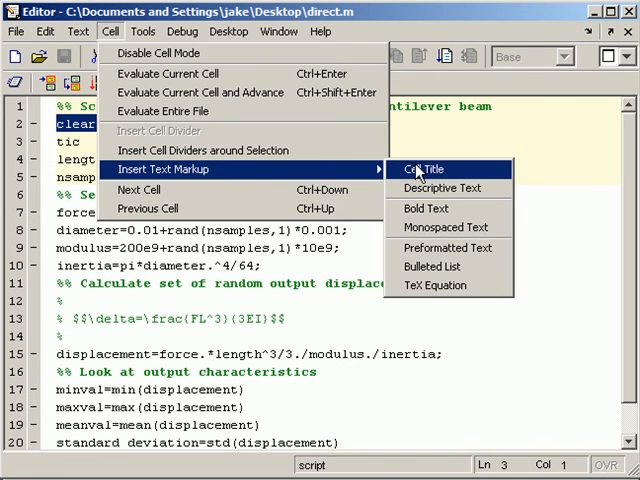
{"action": "mouse_move", "coordinate": [446, 248]}
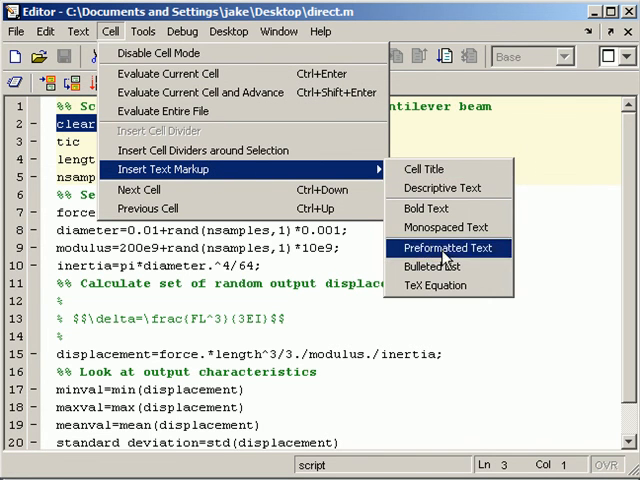
{"action": "mouse_move", "coordinate": [444, 188]}
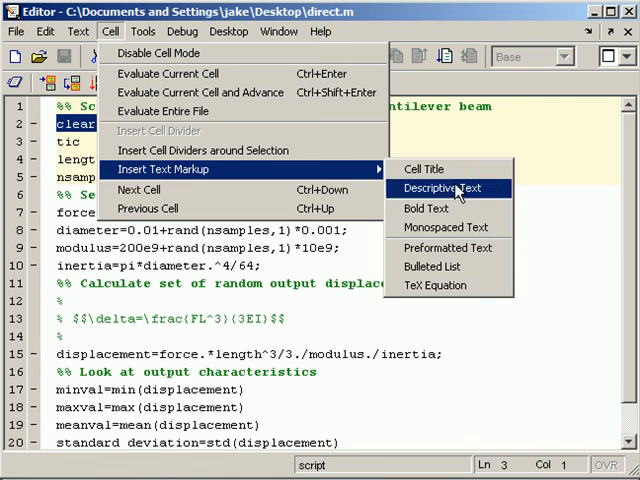
{"action": "left_click", "coordinate": [446, 188]}
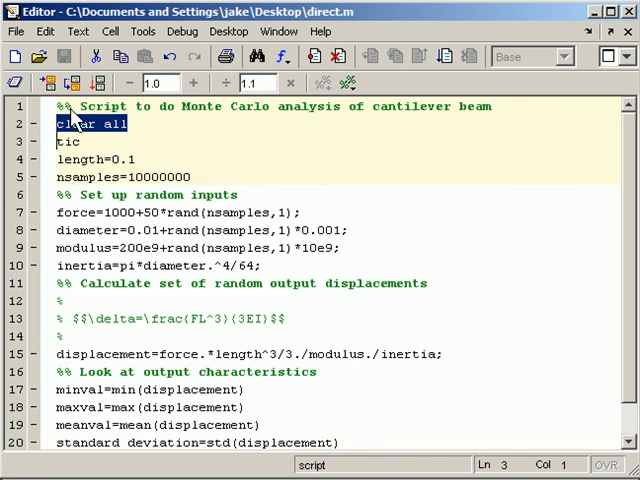
{"action": "mouse_move", "coordinate": [442, 124]}
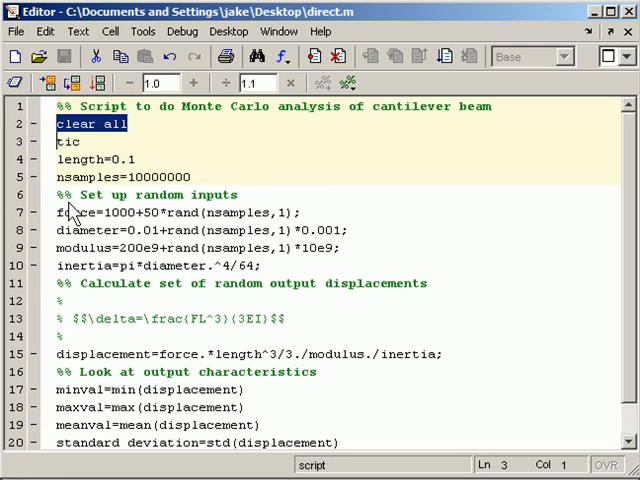
{"action": "mouse_move", "coordinate": [136, 176]}
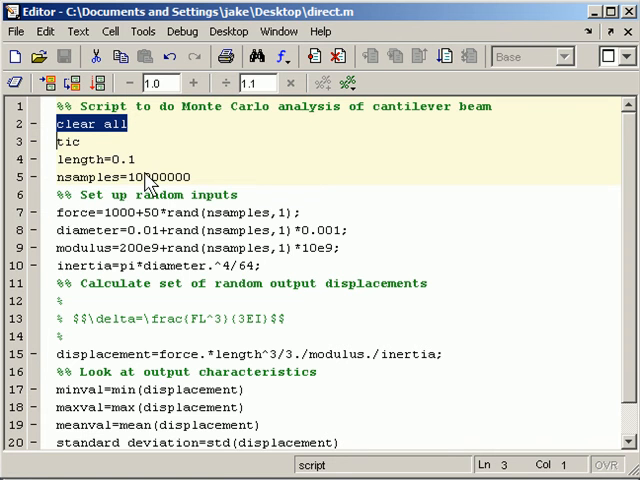
{"action": "mouse_move", "coordinate": [132, 120]}
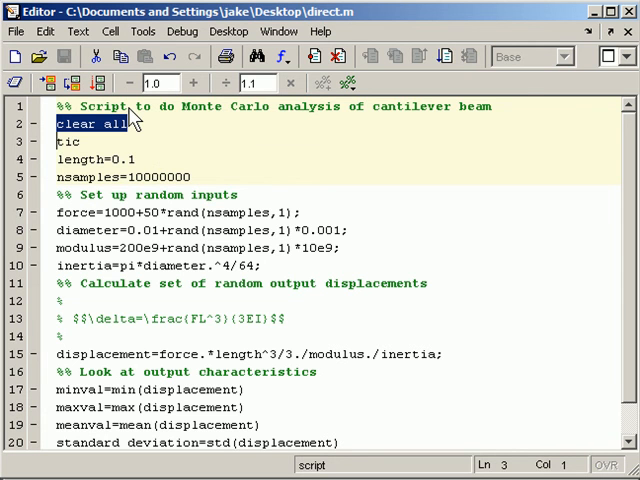
{"action": "mouse_move", "coordinate": [160, 182]}
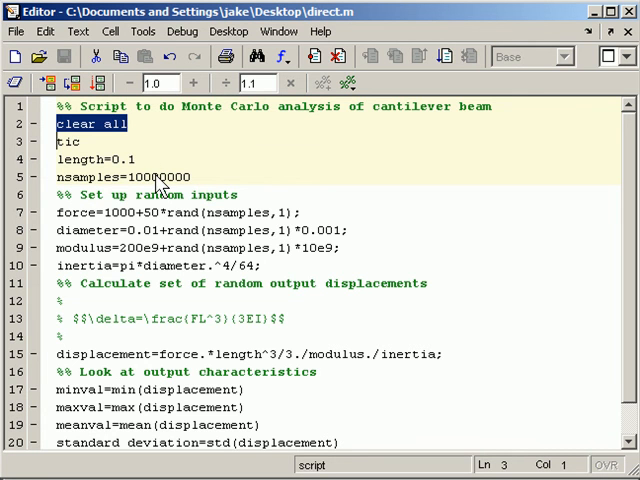
{"action": "mouse_move", "coordinate": [164, 182]}
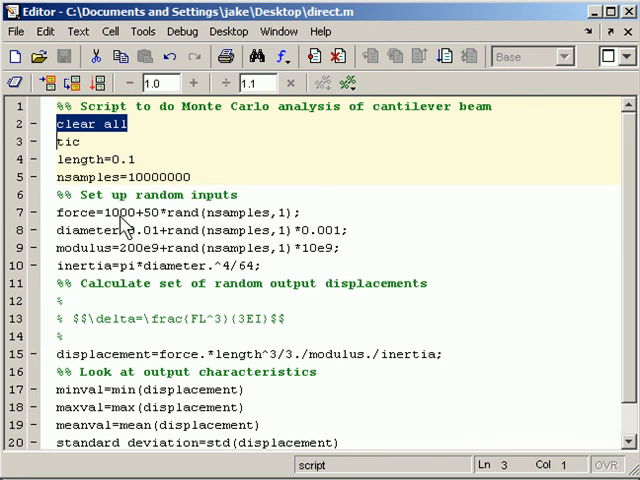
{"action": "mouse_move", "coordinate": [224, 238]}
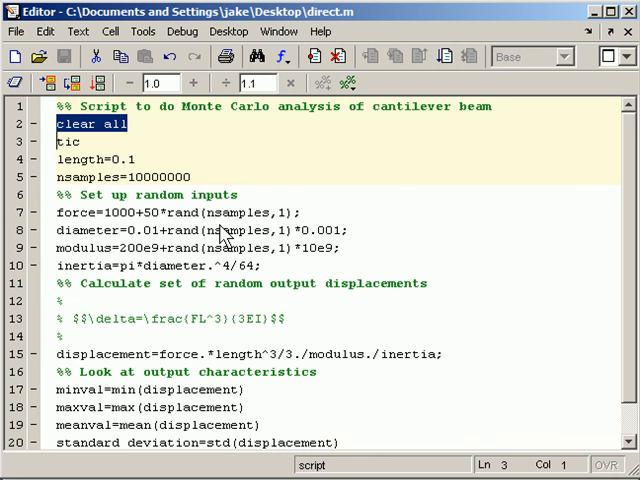
{"action": "mouse_move", "coordinate": [604, 258]}
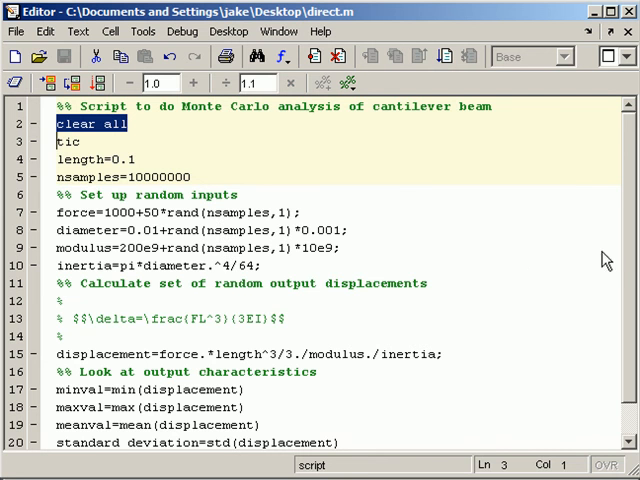
- Scroll down through the published page's code, outputs and LaTeX equation sections
{"action": "scroll", "scroll_direction": "down", "scroll_amount": 3}
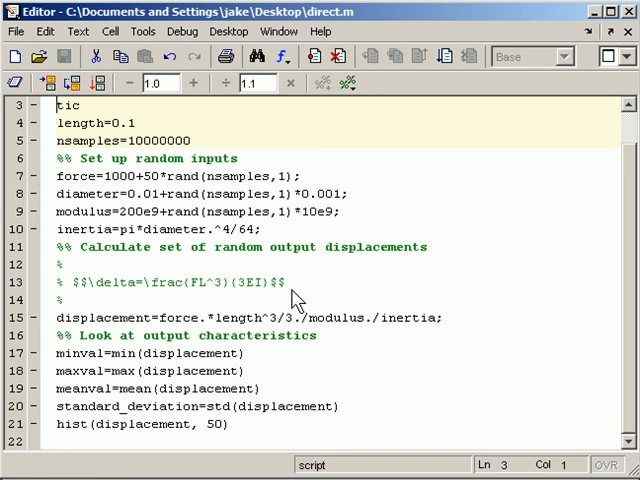
{"action": "mouse_move", "coordinate": [336, 296]}
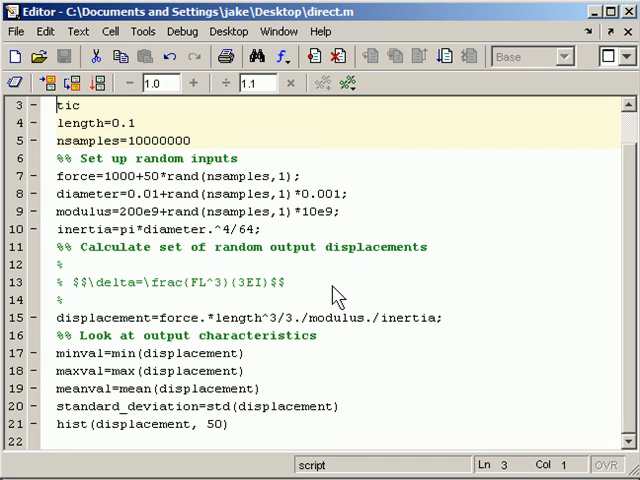
{"action": "mouse_move", "coordinate": [336, 296]}
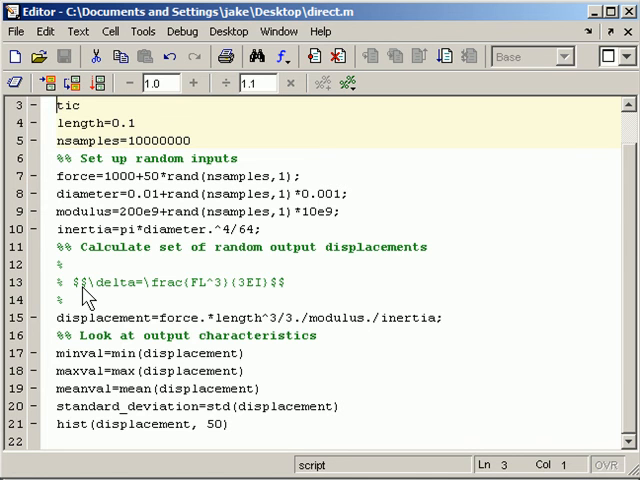
{"action": "mouse_move", "coordinate": [272, 302]}
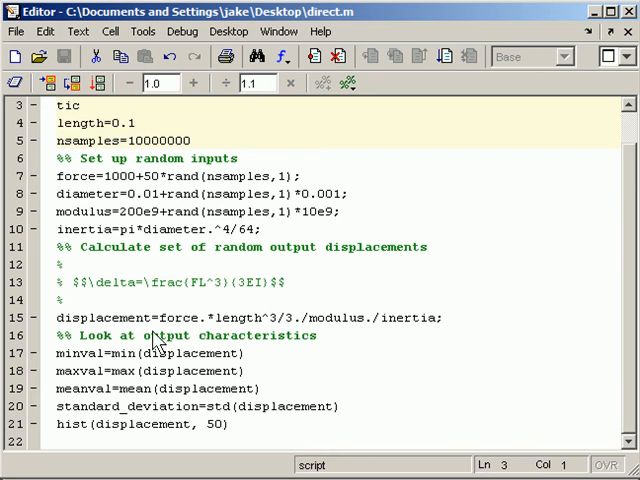
{"action": "mouse_move", "coordinate": [204, 344]}
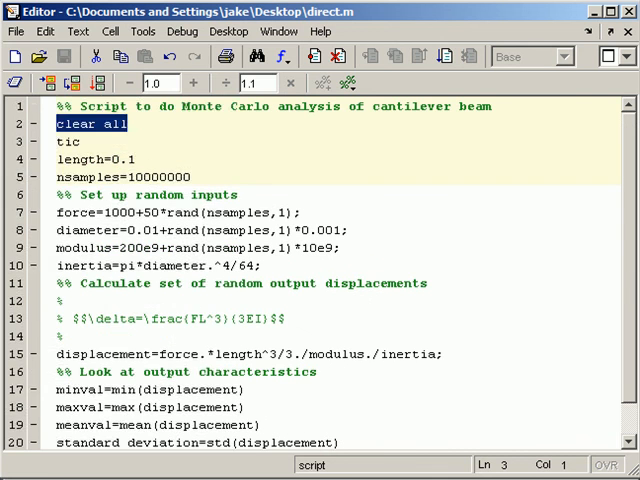
{"action": "left_click", "coordinate": [16, 32]}
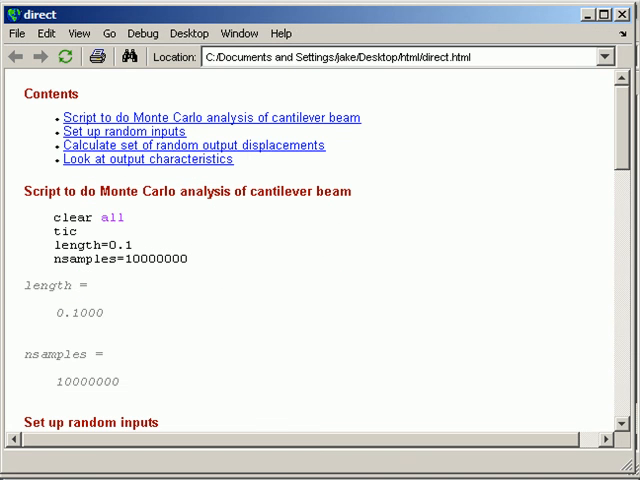
{"action": "mouse_move", "coordinate": [616, 138]}
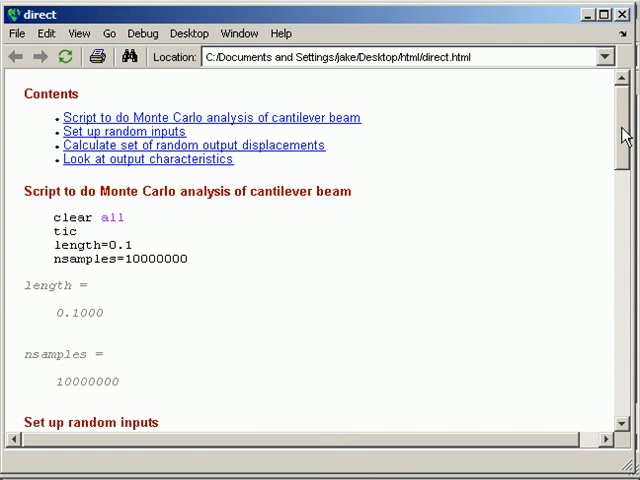
{"action": "mouse_move", "coordinate": [16, 208]}
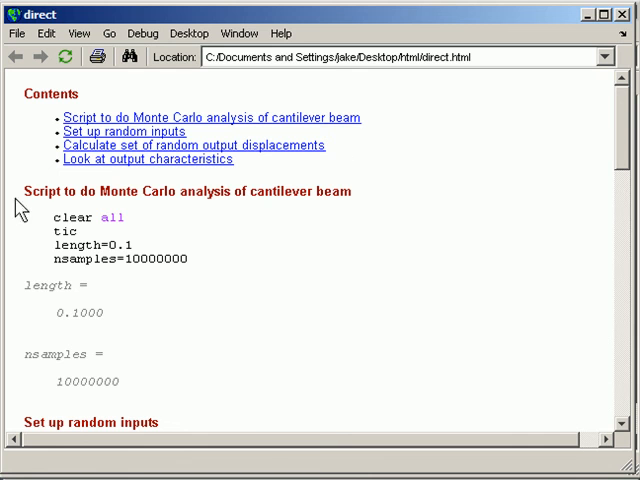
{"action": "mouse_move", "coordinate": [334, 204]}
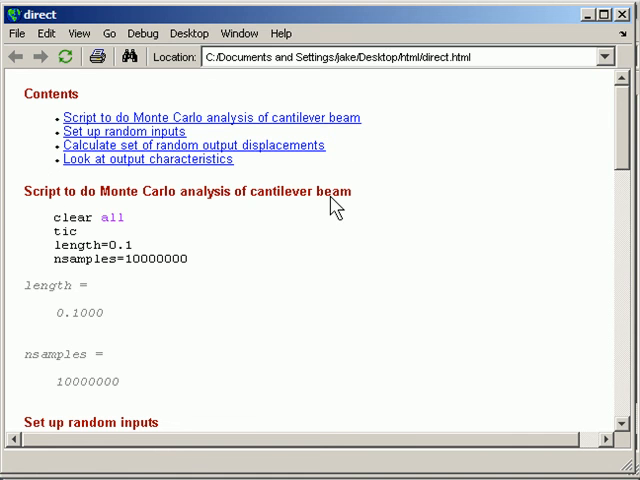
{"action": "mouse_move", "coordinate": [280, 212]}
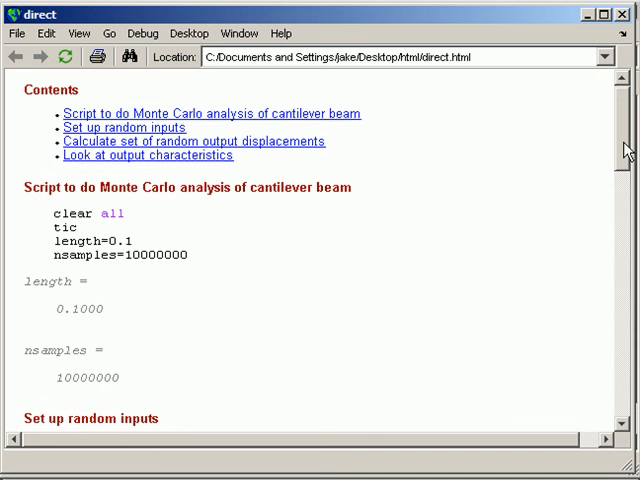
{"action": "scroll", "scroll_direction": "down", "scroll_amount": 3}
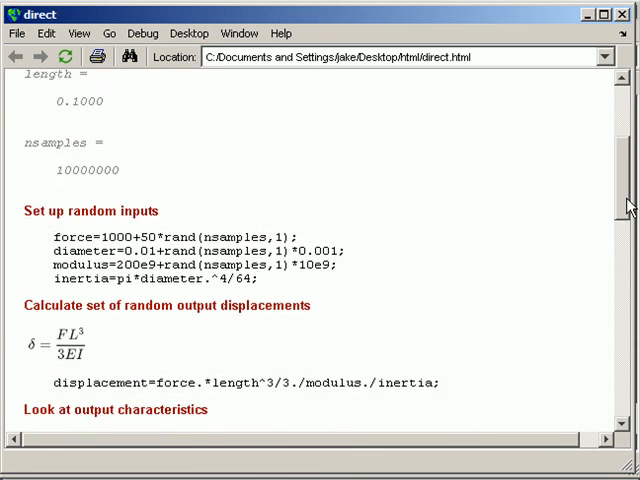
{"action": "scroll", "scroll_direction": "down", "scroll_amount": 3}
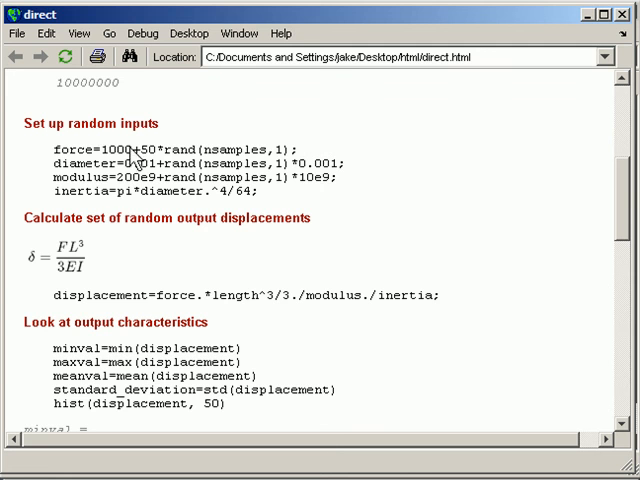
{"action": "mouse_move", "coordinate": [304, 198]}
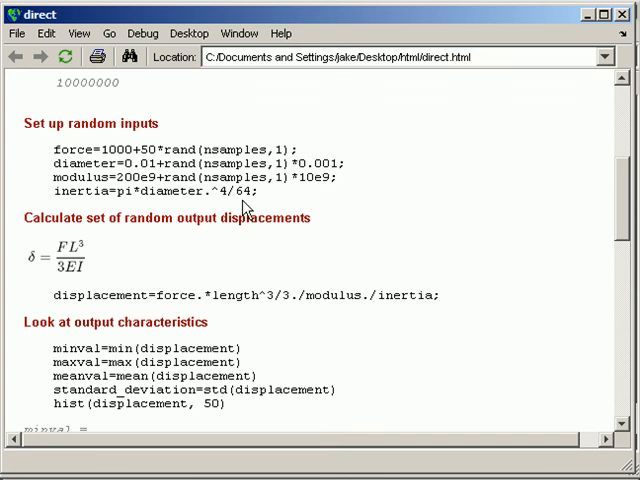
{"action": "mouse_move", "coordinate": [92, 264]}
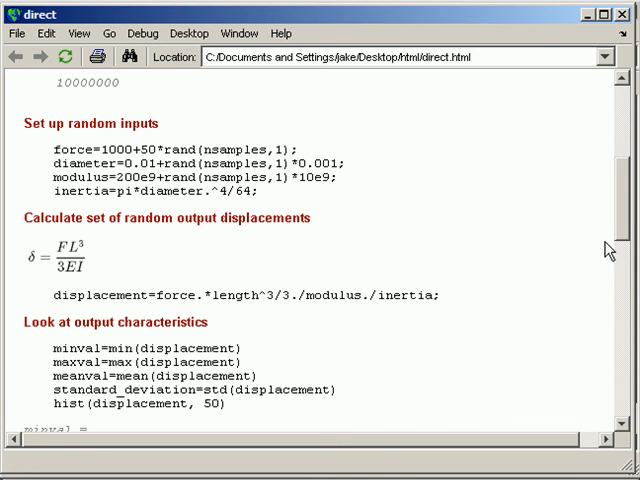
{"action": "scroll", "scroll_direction": "down", "scroll_amount": 3}
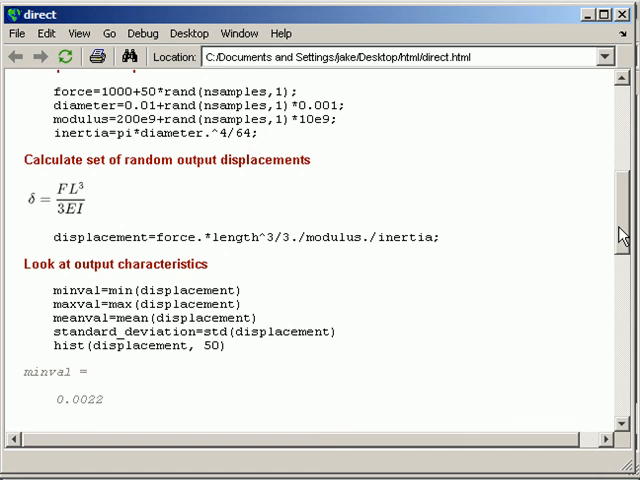
{"action": "scroll", "scroll_direction": "down", "scroll_amount": 3}
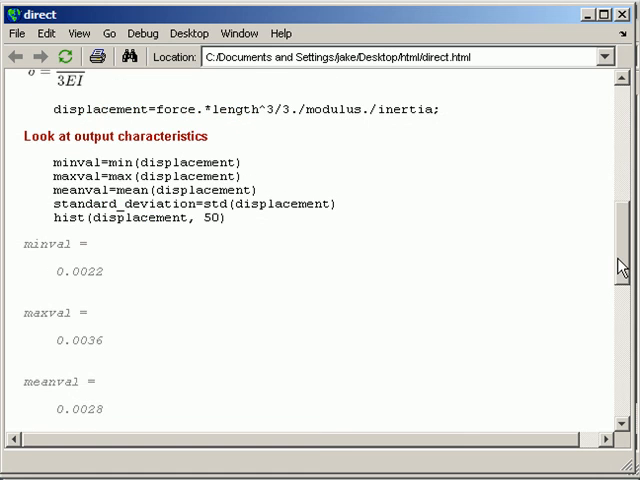
{"action": "scroll", "scroll_direction": "down", "scroll_amount": 3}
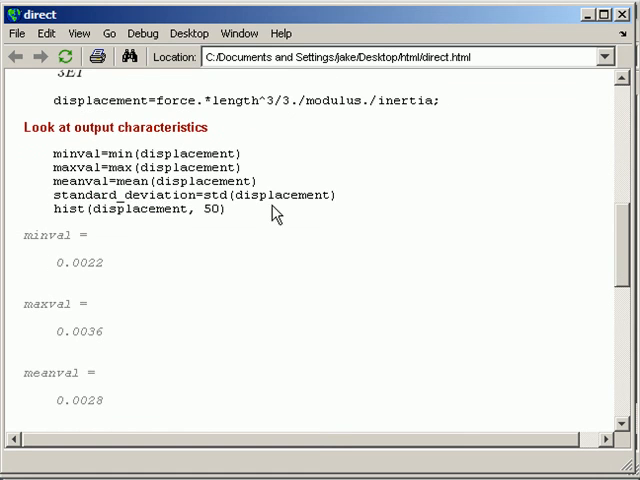
{"action": "scroll", "scroll_direction": "down", "scroll_amount": 3}
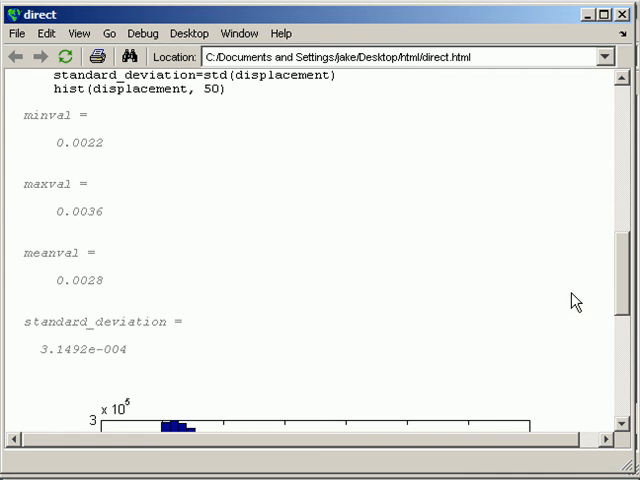
{"action": "mouse_move", "coordinate": [104, 158]}
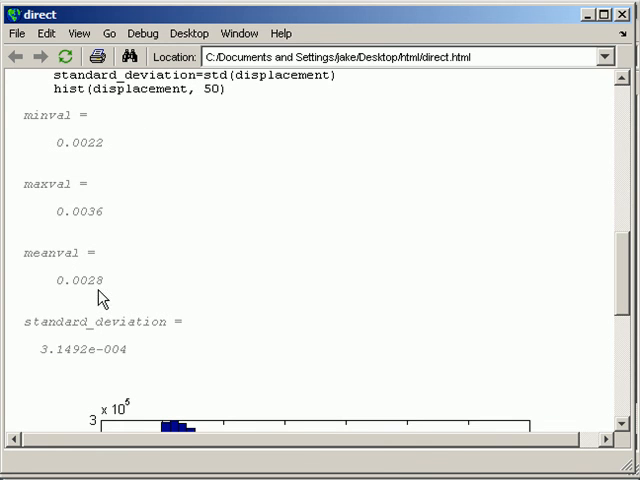
{"action": "mouse_move", "coordinate": [612, 280]}
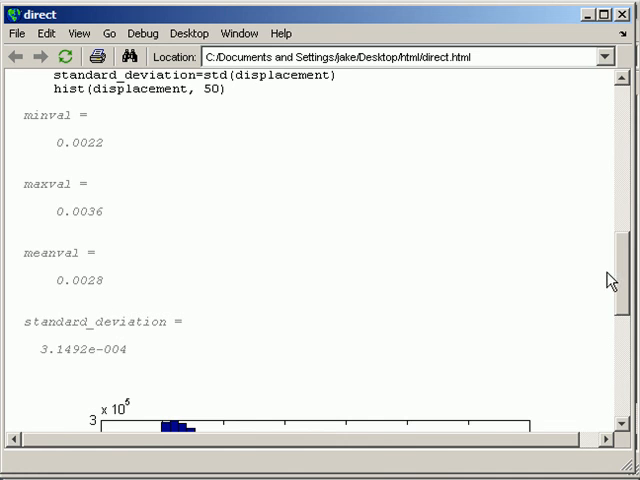
{"action": "scroll", "scroll_direction": "down", "scroll_amount": 3}
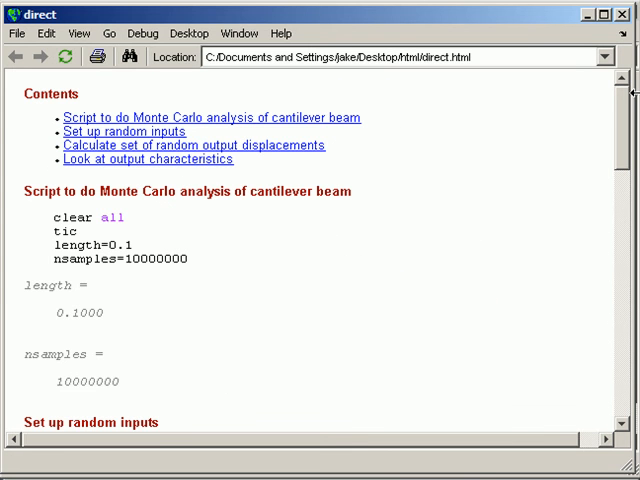
{"action": "mouse_move", "coordinate": [108, 158]}
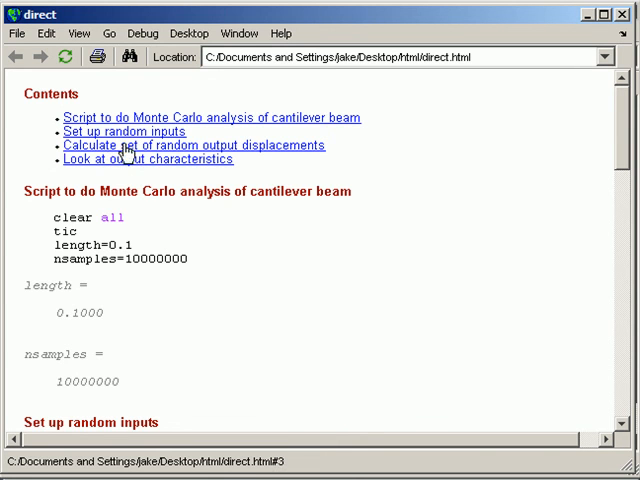
- Jump to the 'Look at output characteristics' section and scroll to the displacement histogram
{"action": "left_click", "coordinate": [132, 160]}
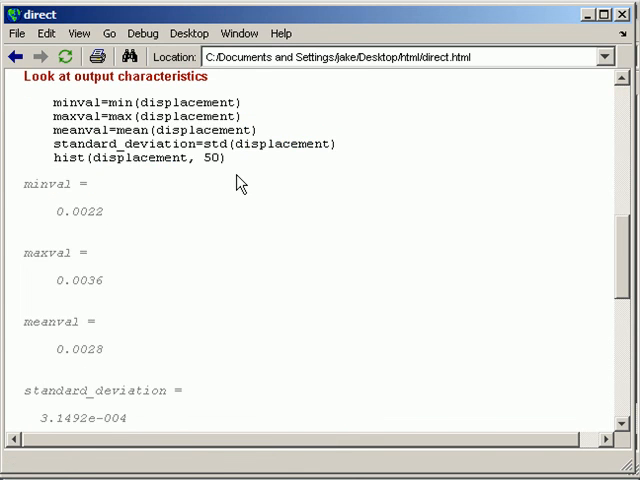
{"action": "scroll", "scroll_direction": "down", "scroll_amount": 3}
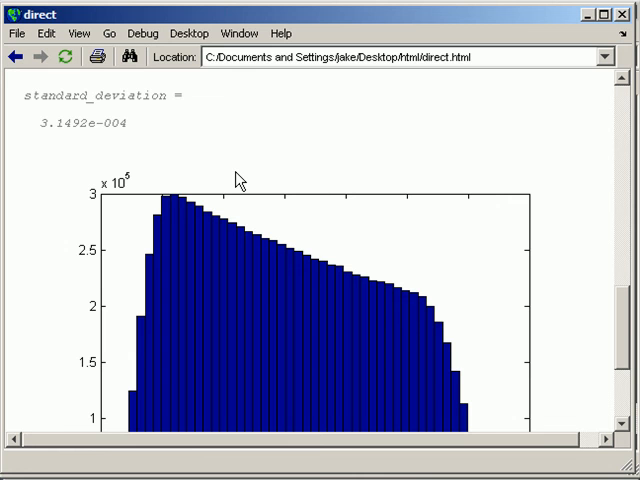
{"action": "mouse_move", "coordinate": [494, 260]}
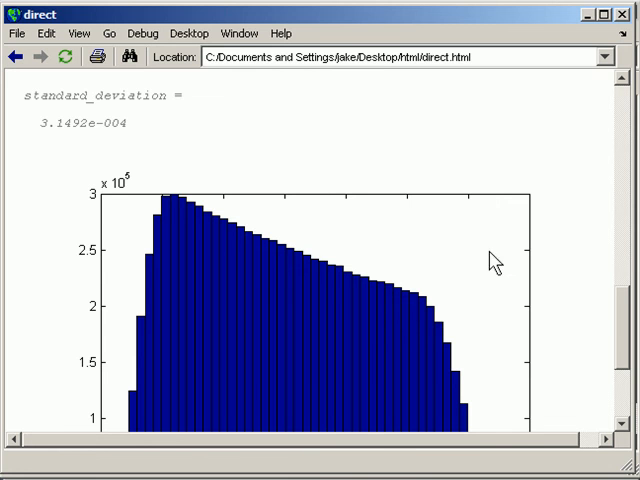
{"action": "scroll", "scroll_direction": "down", "scroll_amount": 3}
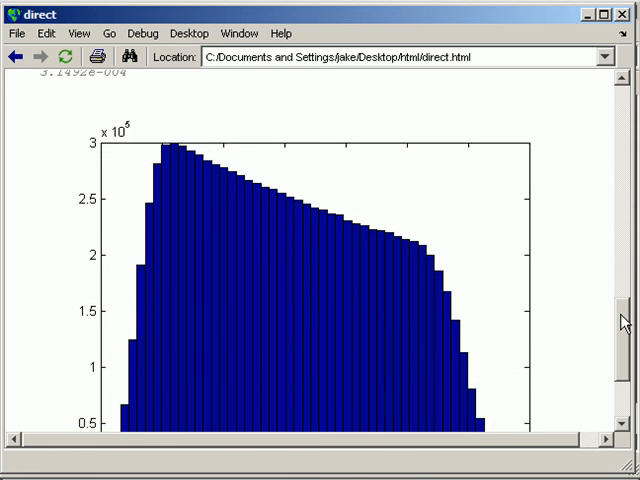